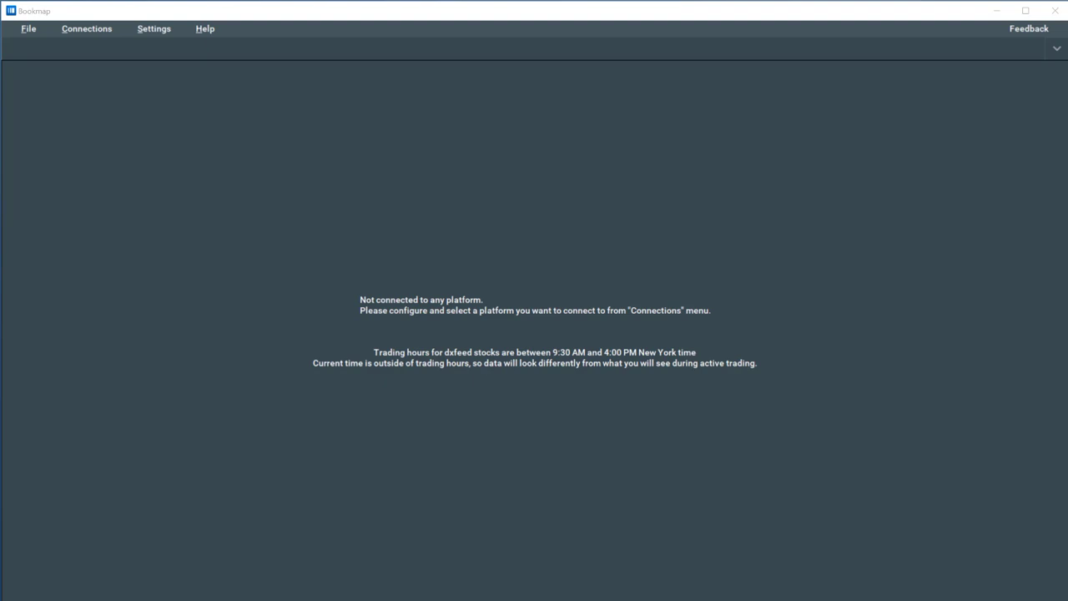
- Show the Settings options from the Bookmap menu bar
{"action": "left_click", "coordinate": [154, 28]}
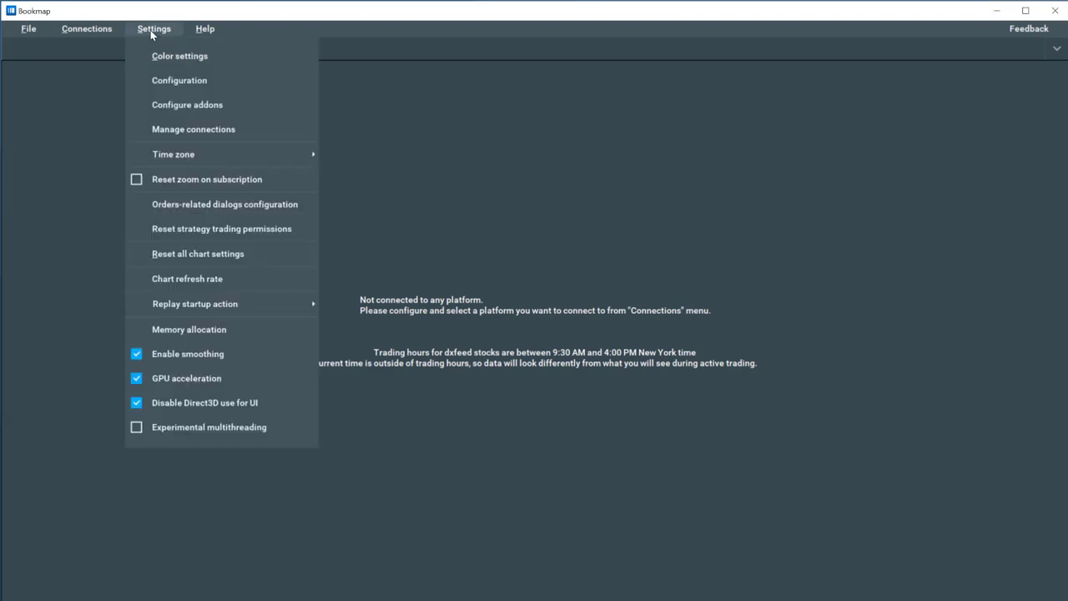
- Install the ninjatrader-adapter add-on from Configure addons and acknowledge the restart notice
{"action": "left_click", "coordinate": [187, 103]}
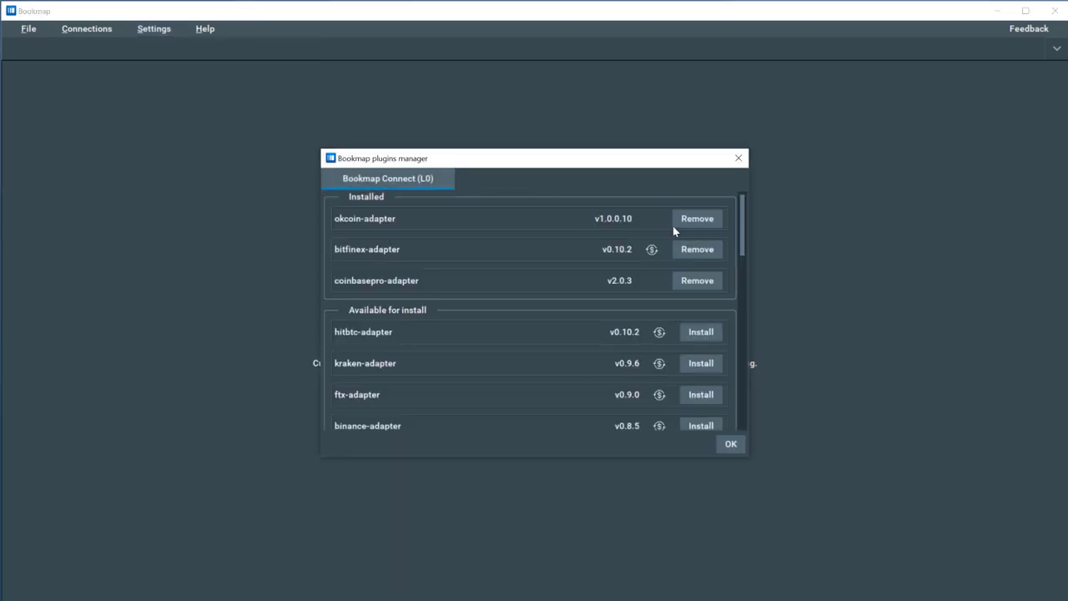
{"action": "scroll", "scroll_direction": "down", "scroll_amount": 3}
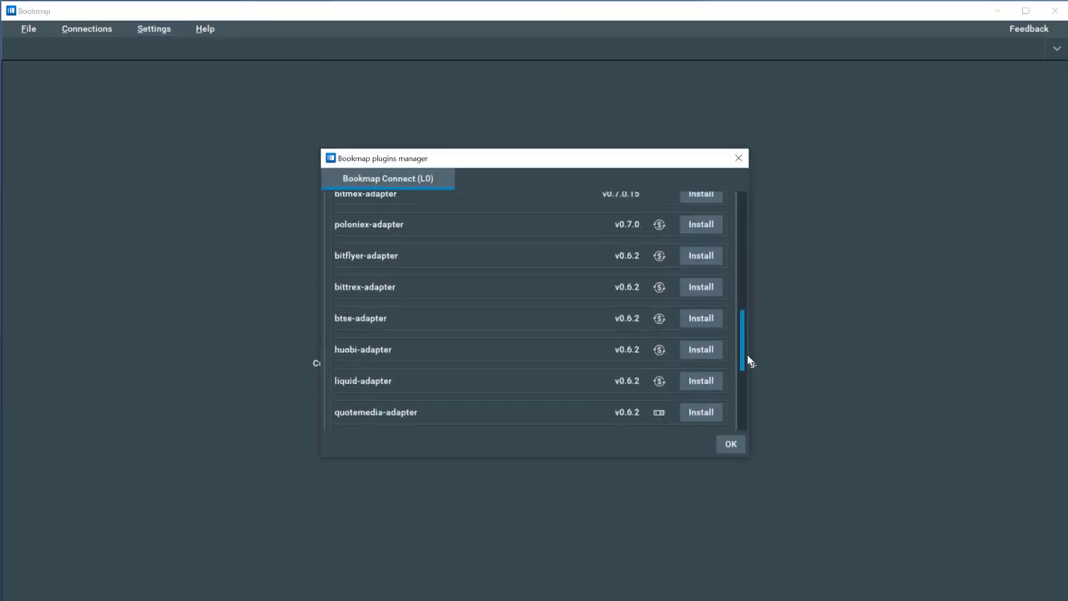
{"action": "scroll", "scroll_direction": "down", "scroll_amount": 3}
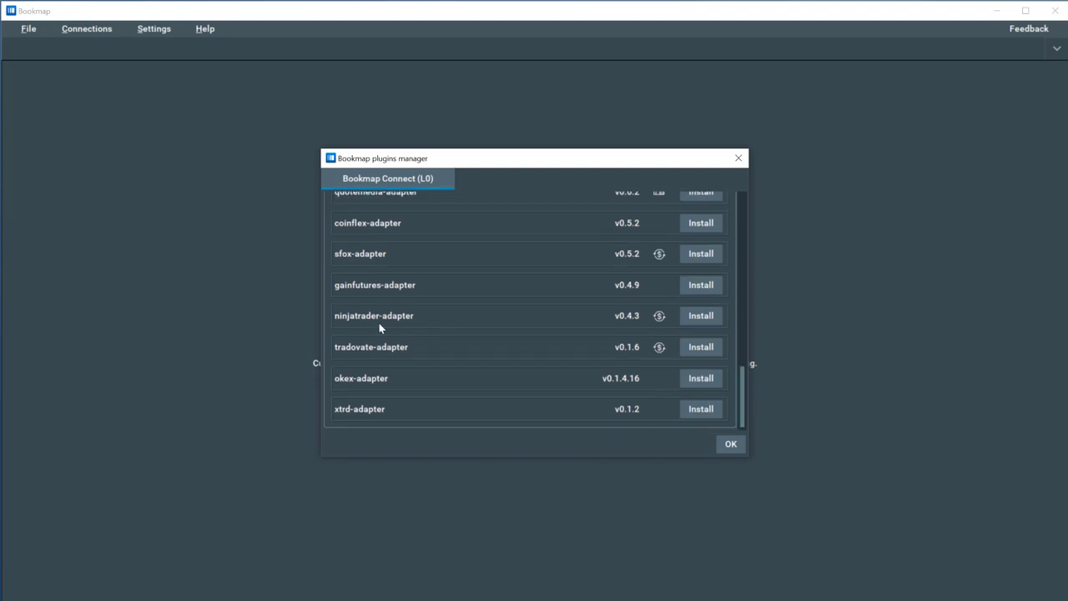
{"action": "left_click", "coordinate": [701, 315]}
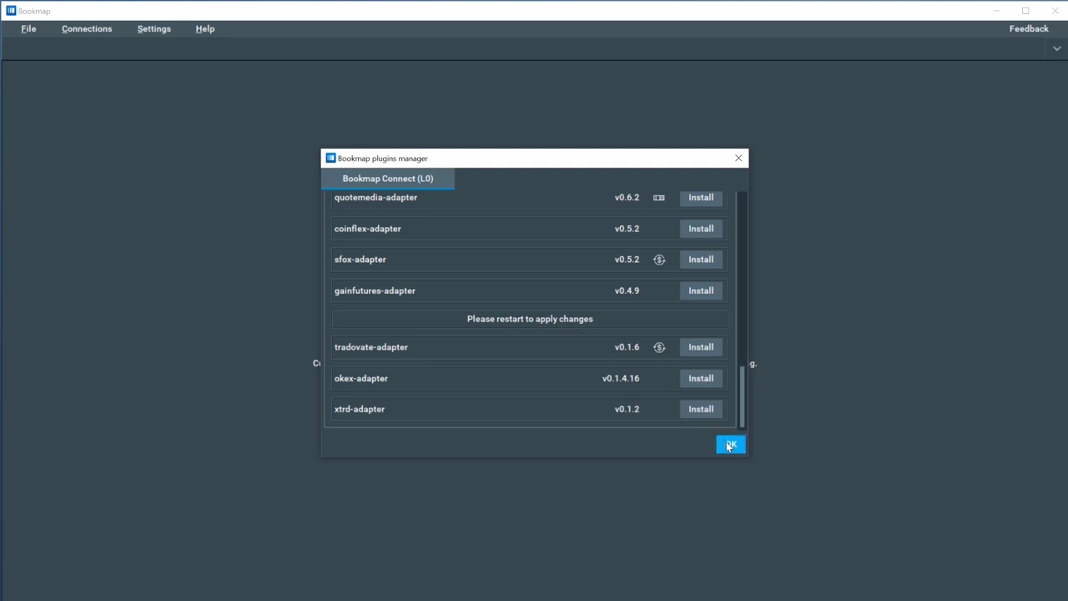
{"action": "left_click", "coordinate": [731, 444]}
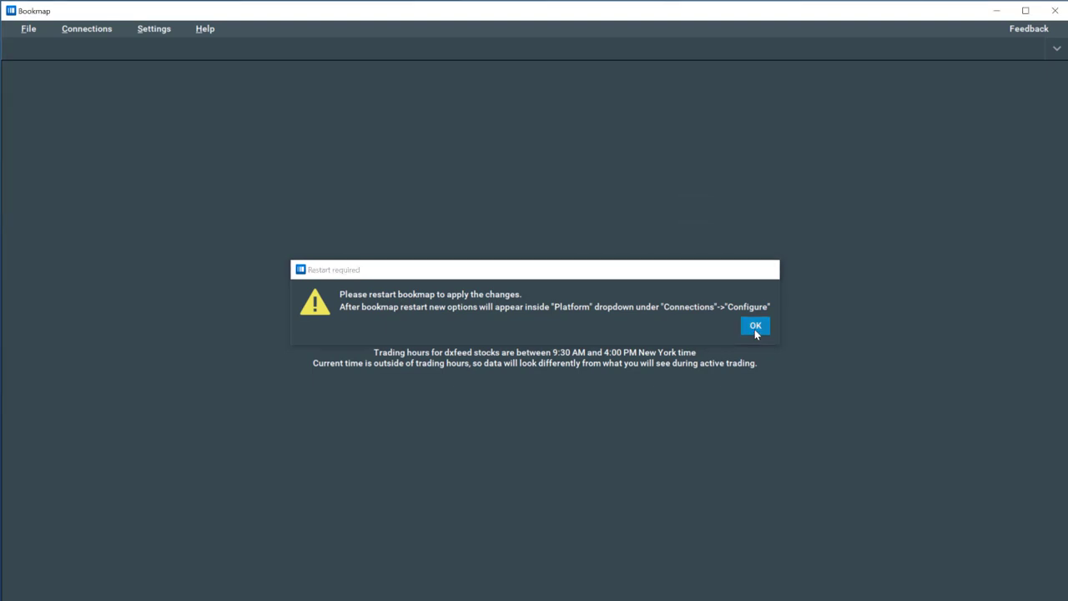
{"action": "left_click", "coordinate": [754, 325]}
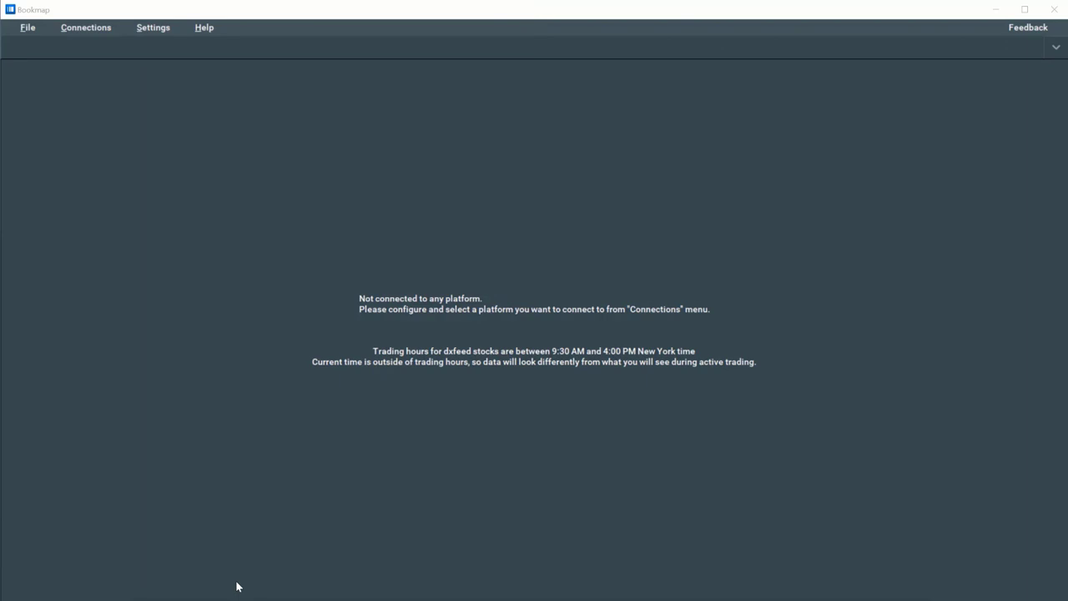
- Create a connection with Ninja Trader as its platform in Connections > Configure and confirm it
{"action": "left_click", "coordinate": [85, 27]}
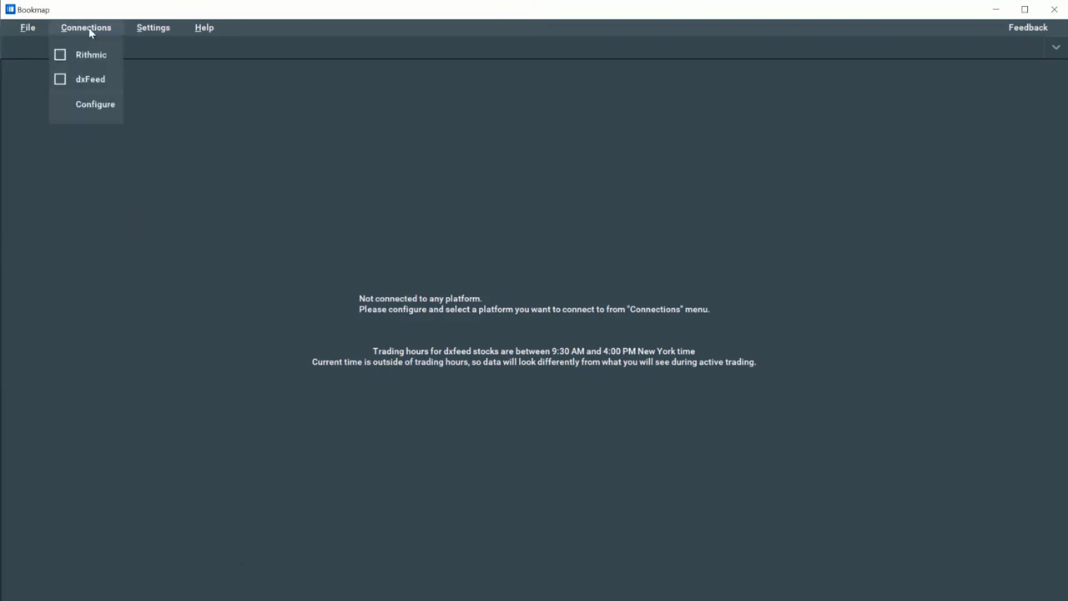
{"action": "left_click", "coordinate": [95, 104]}
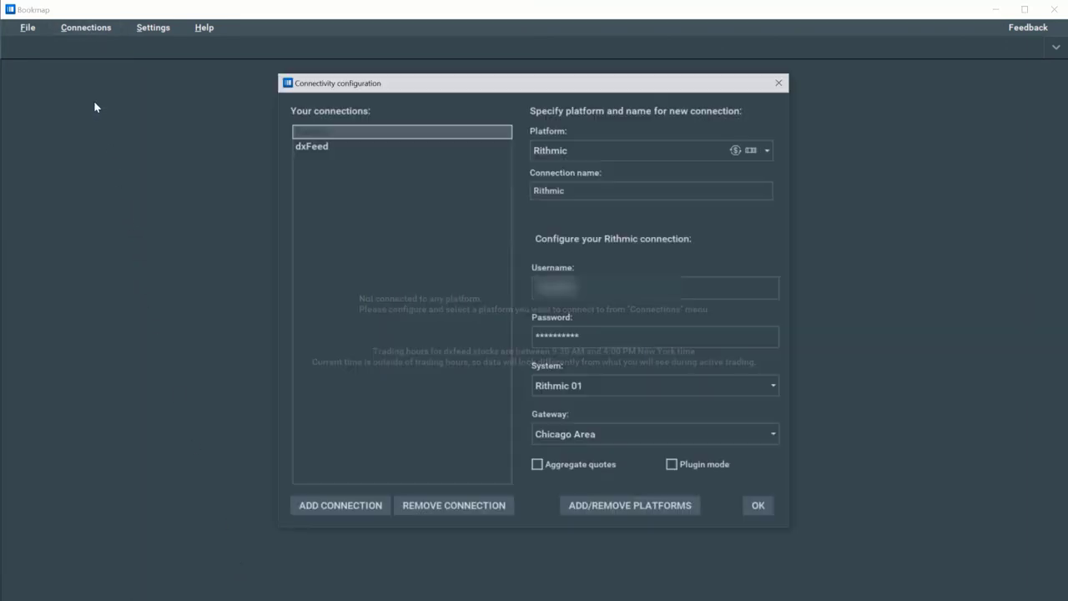
{"action": "left_click", "coordinate": [339, 507]}
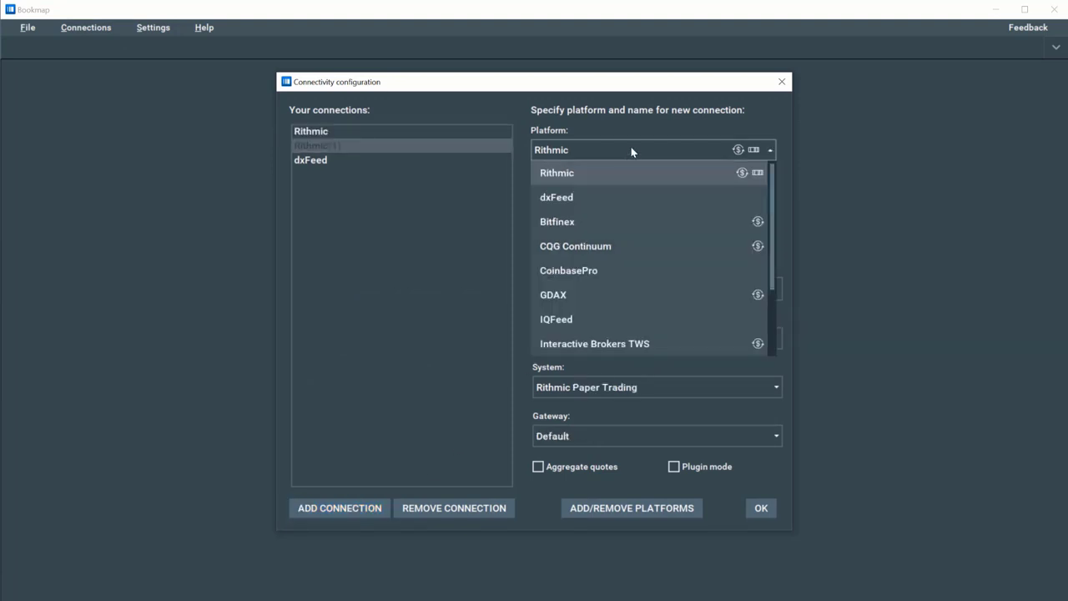
{"action": "scroll", "scroll_direction": "down", "scroll_amount": 3}
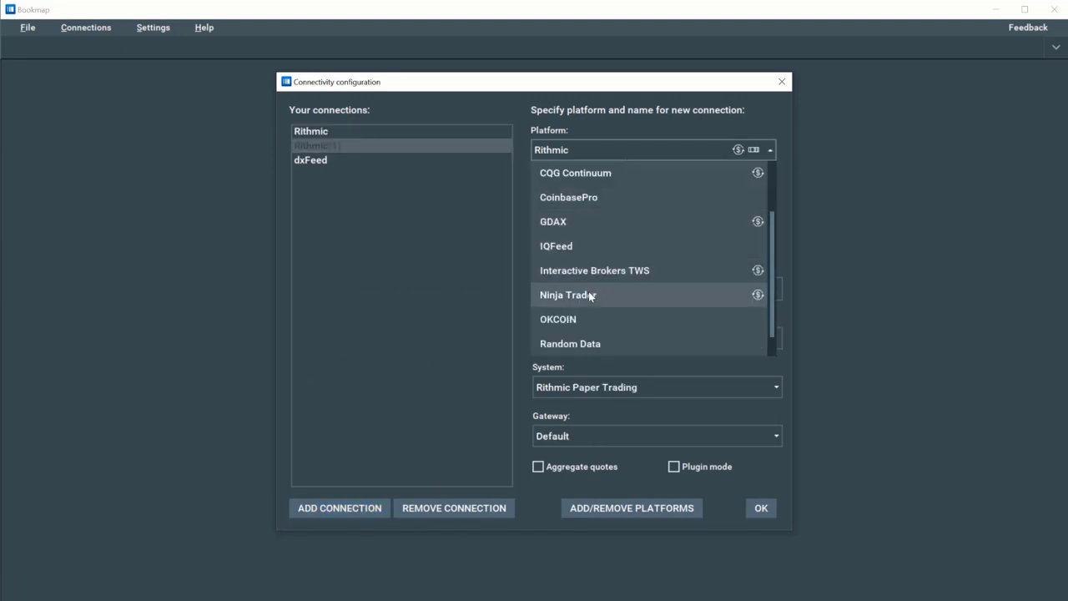
{"action": "left_click", "coordinate": [567, 294]}
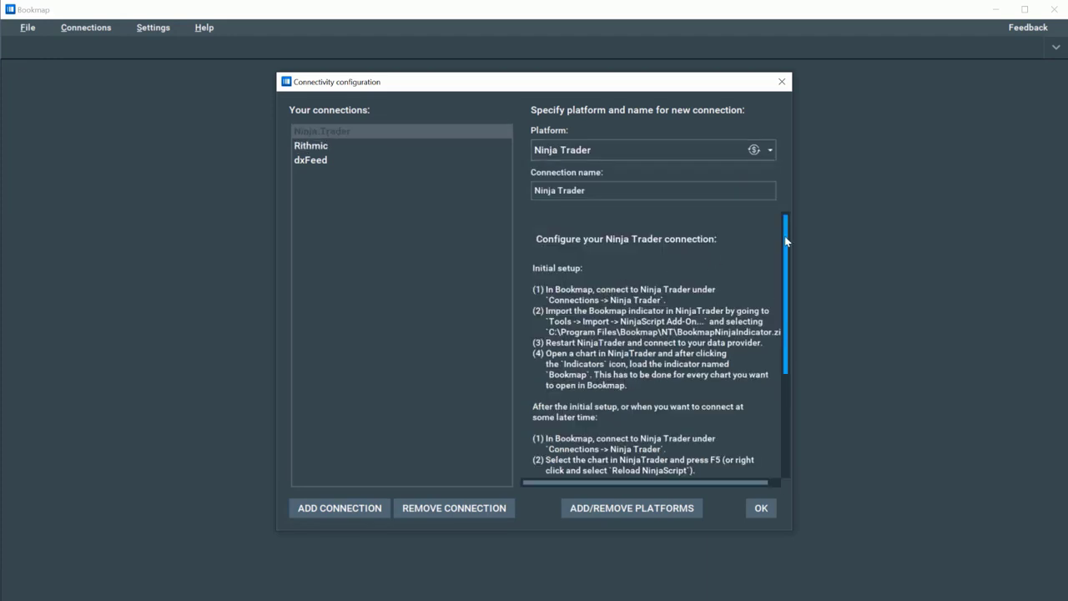
{"action": "scroll", "scroll_direction": "down", "scroll_amount": 3}
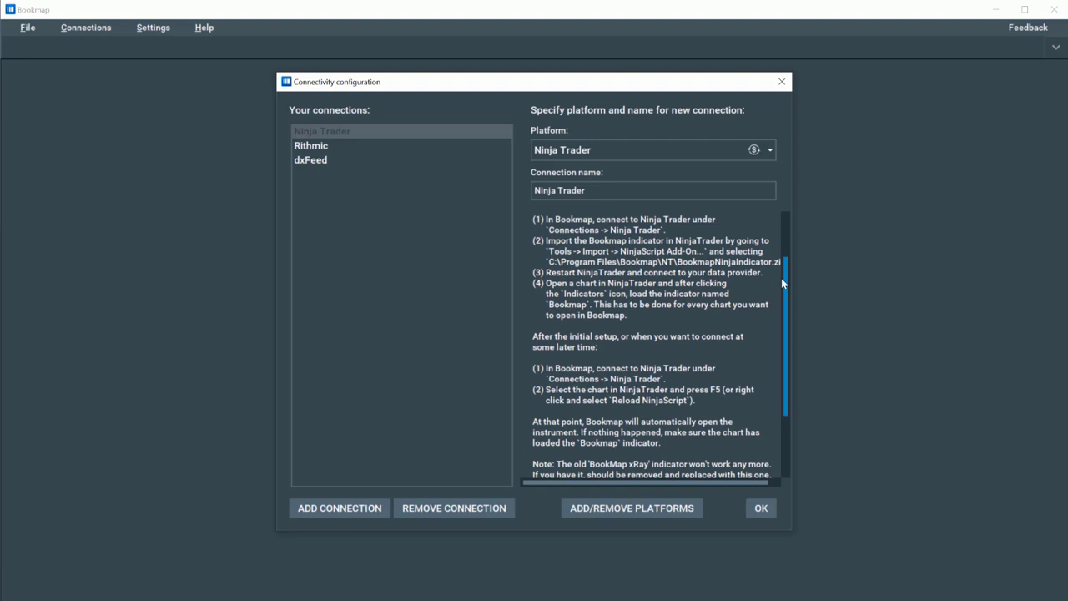
{"action": "scroll", "scroll_direction": "down", "scroll_amount": 3}
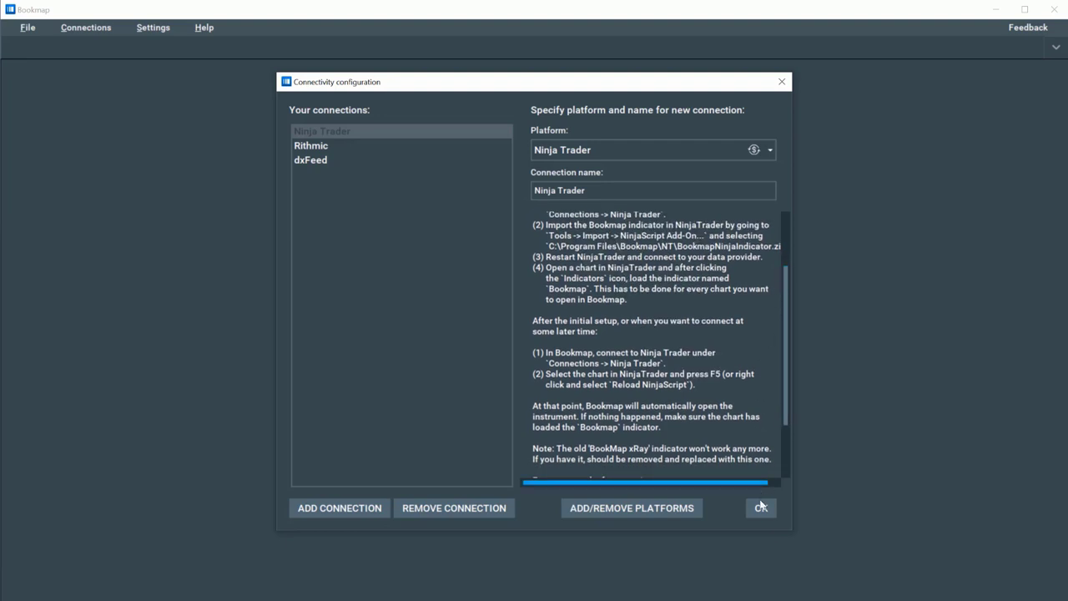
{"action": "left_click", "coordinate": [759, 507]}
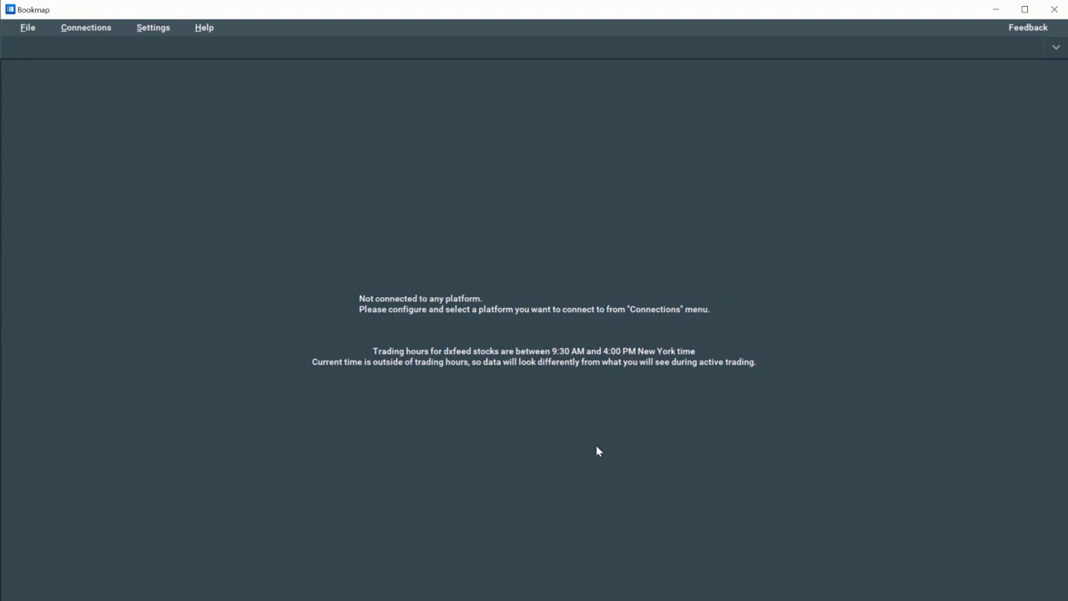
- Show the Connections list with Ninja Trader, Rithmic and dxFeed available
{"action": "left_click", "coordinate": [85, 27]}
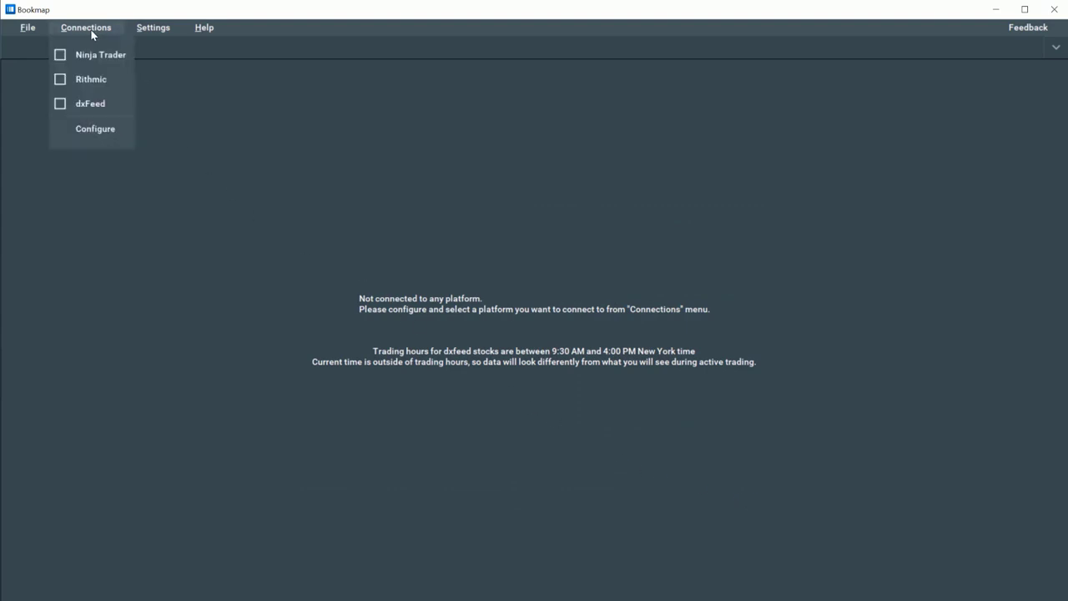
{"action": "mouse_move", "coordinate": [90, 54]}
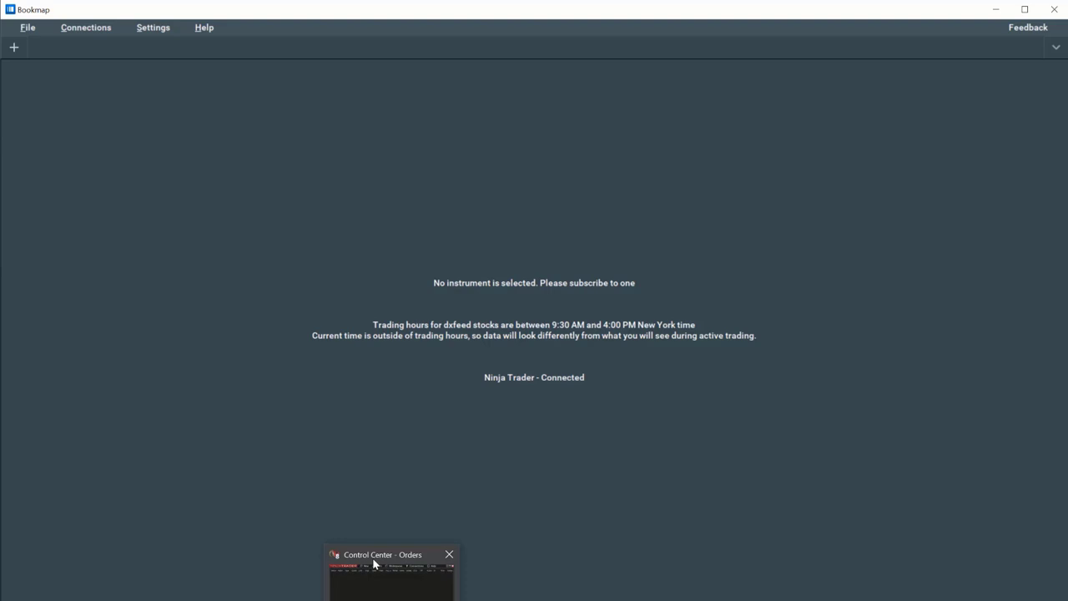
- Bring the NinjaTrader Control Center forward and show its Tools list
{"action": "left_click", "coordinate": [391, 554]}
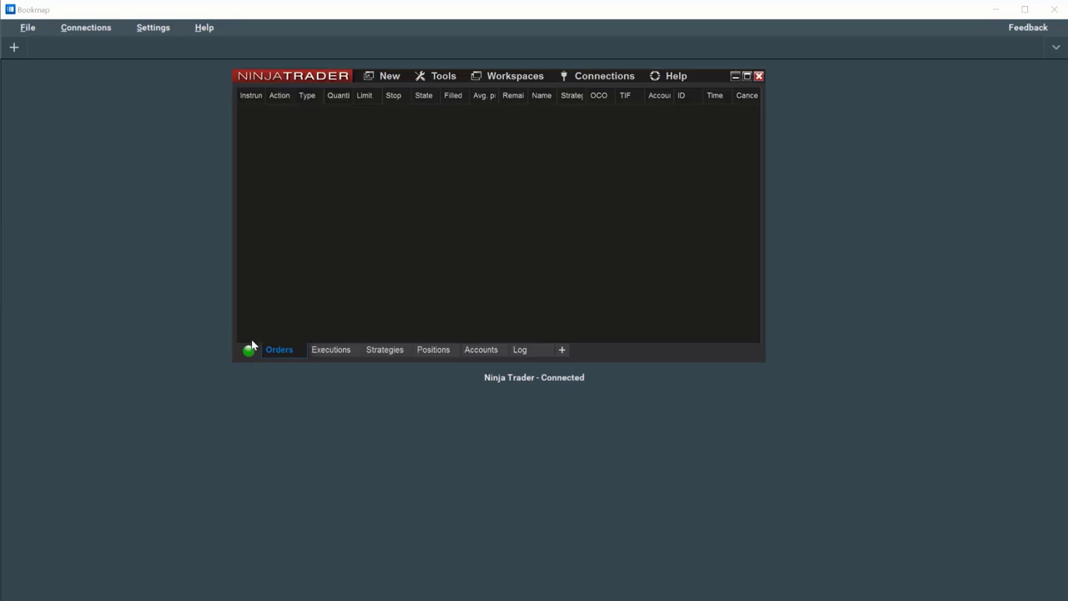
{"action": "mouse_move", "coordinate": [252, 357]}
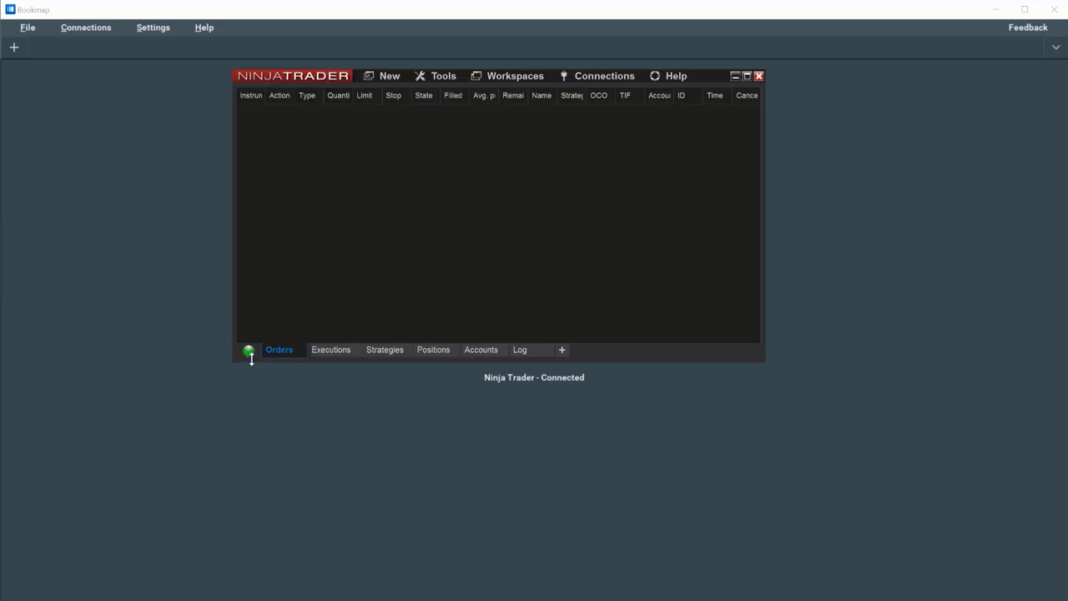
{"action": "mouse_move", "coordinate": [277, 348]}
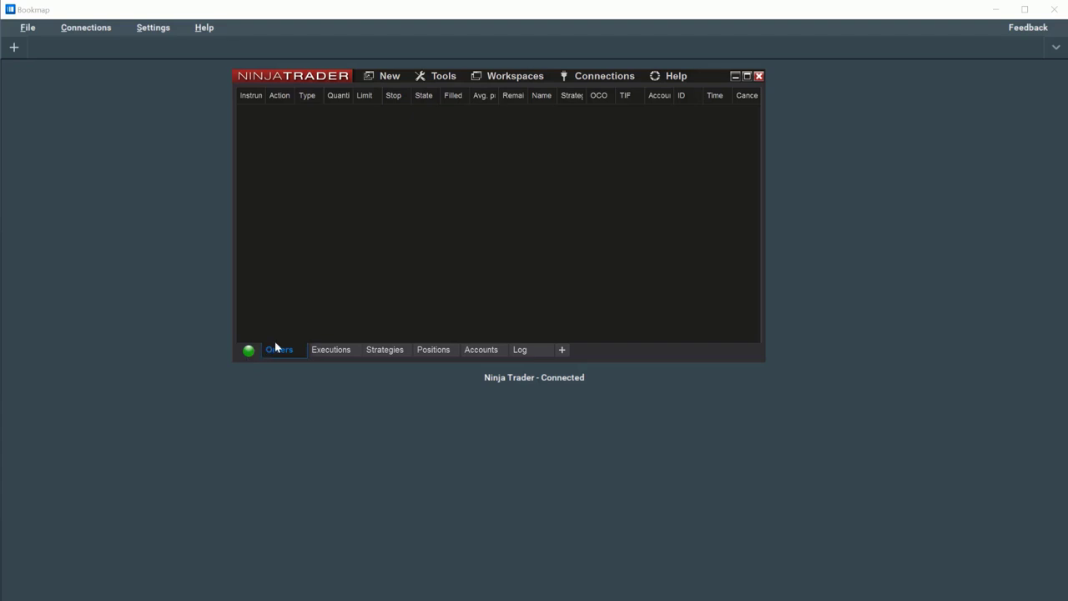
{"action": "mouse_move", "coordinate": [431, 177]}
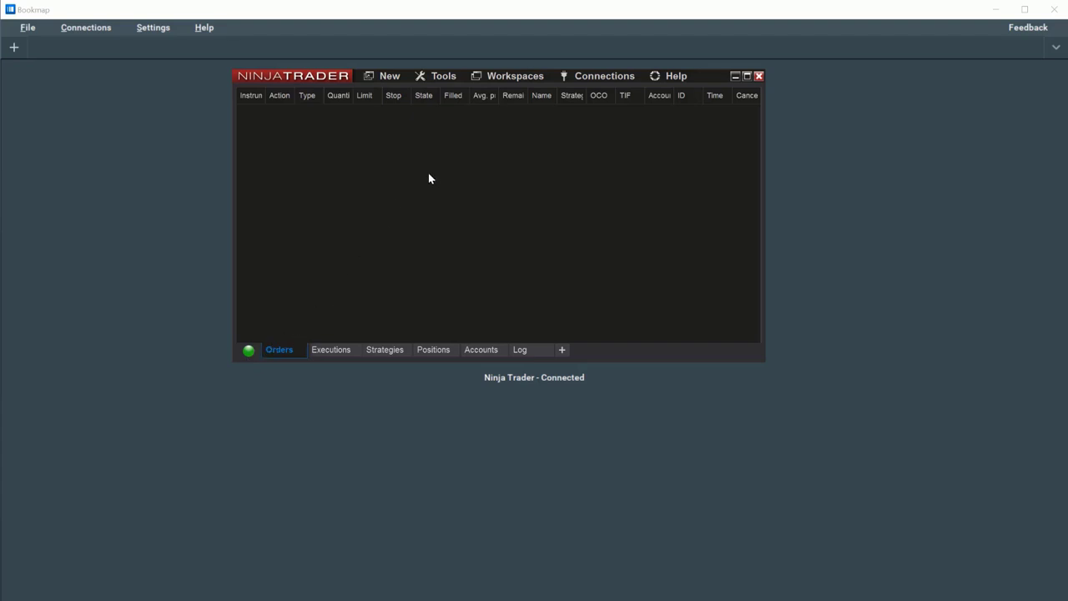
{"action": "mouse_move", "coordinate": [442, 86]}
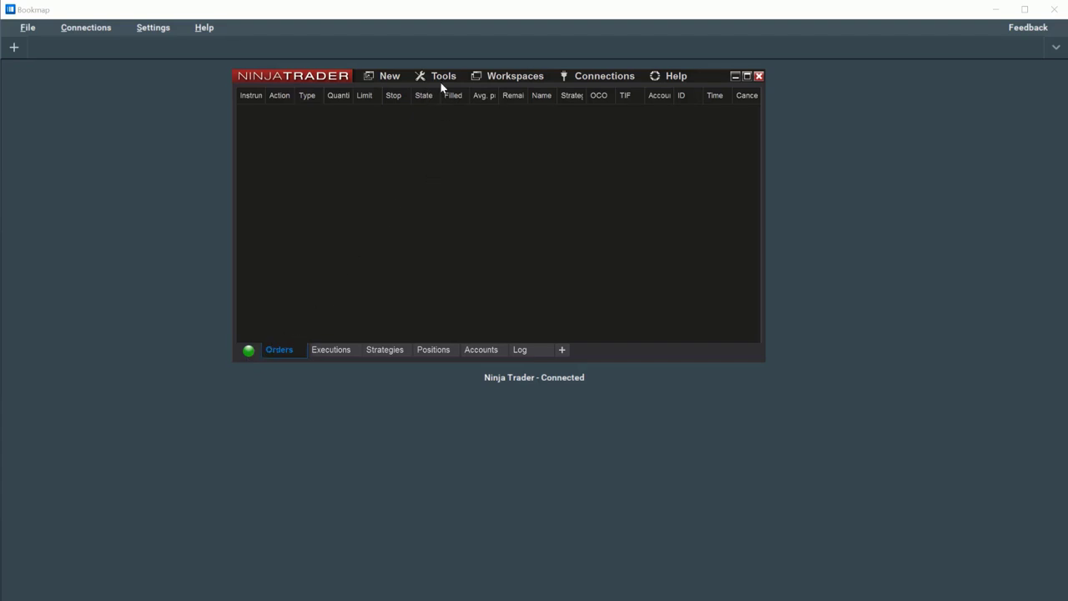
{"action": "left_click", "coordinate": [444, 77]}
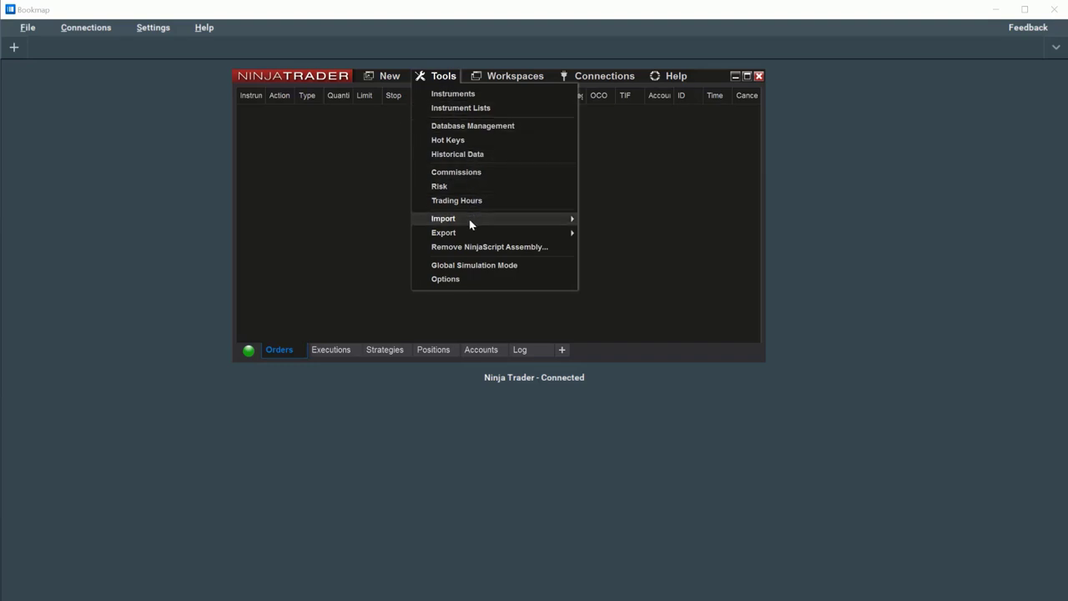
{"action": "left_click", "coordinate": [621, 259]}
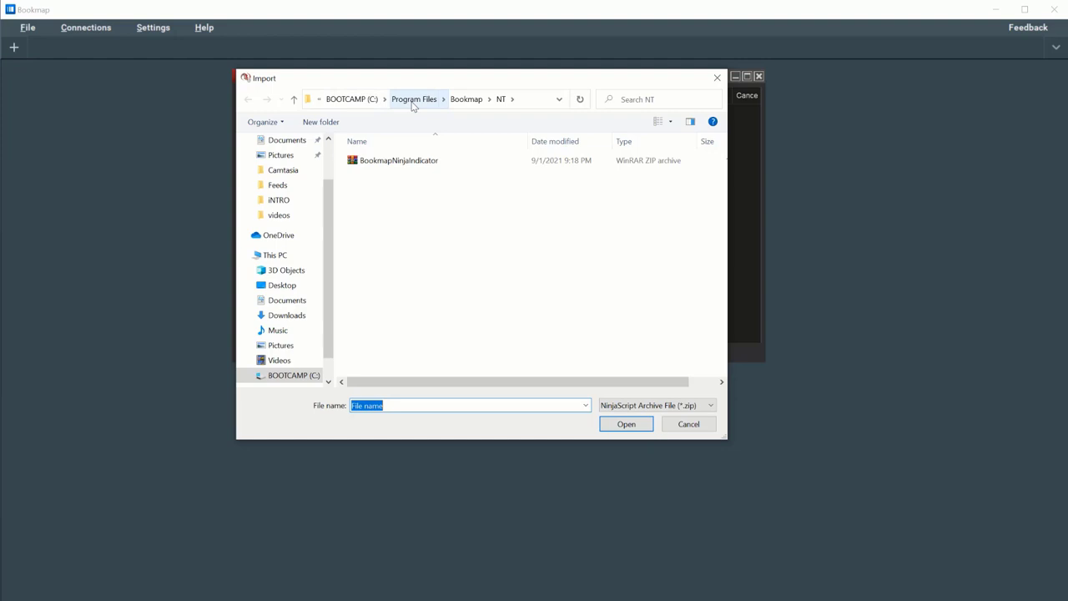
{"action": "mouse_move", "coordinate": [467, 107]}
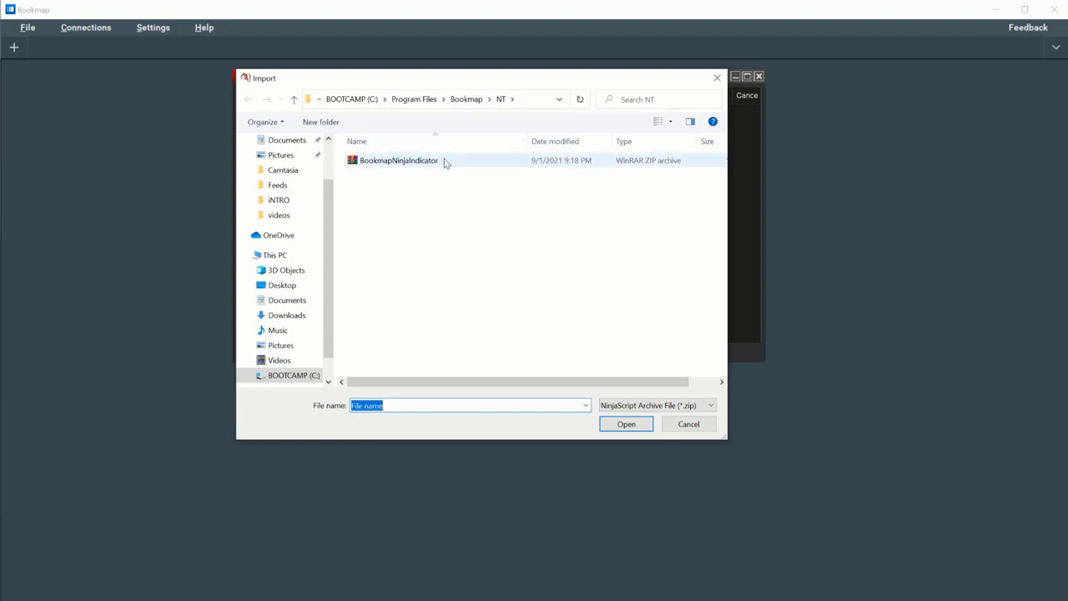
{"action": "left_click", "coordinate": [397, 160]}
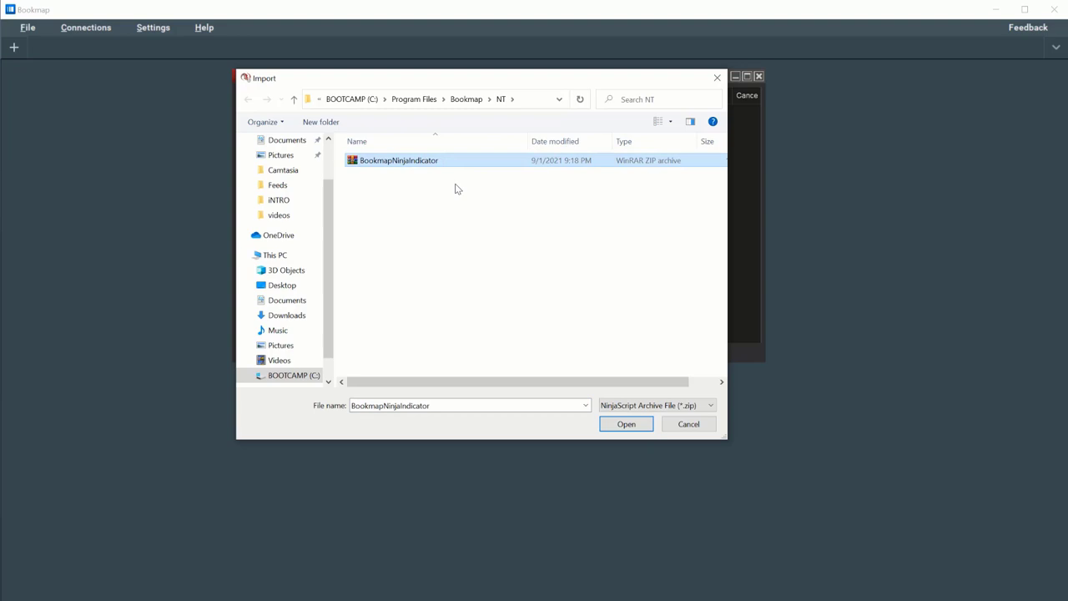
{"action": "mouse_move", "coordinate": [626, 424]}
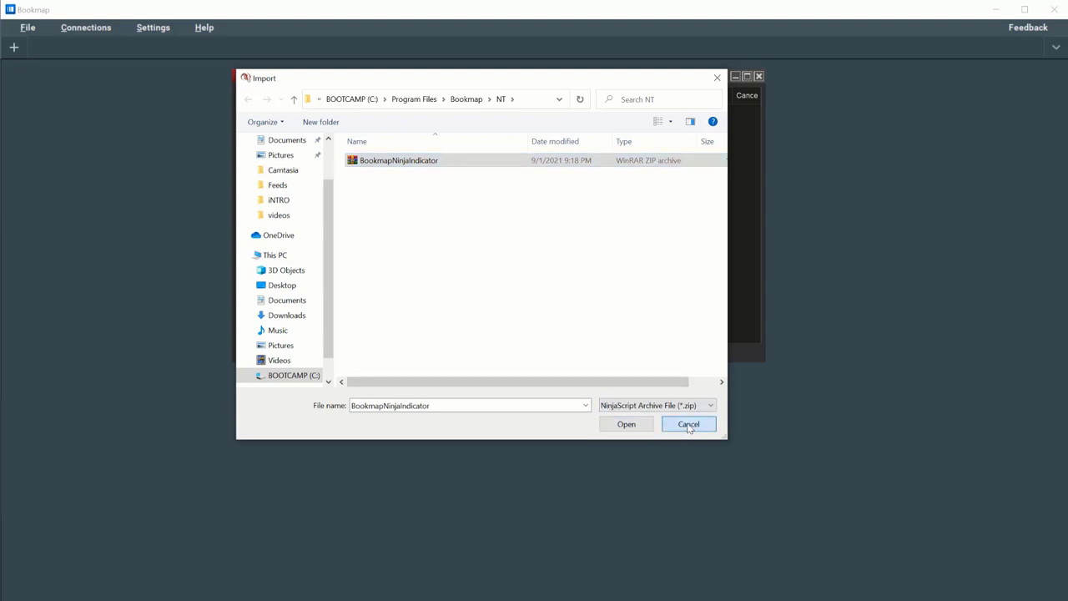
{"action": "left_click", "coordinate": [688, 424]}
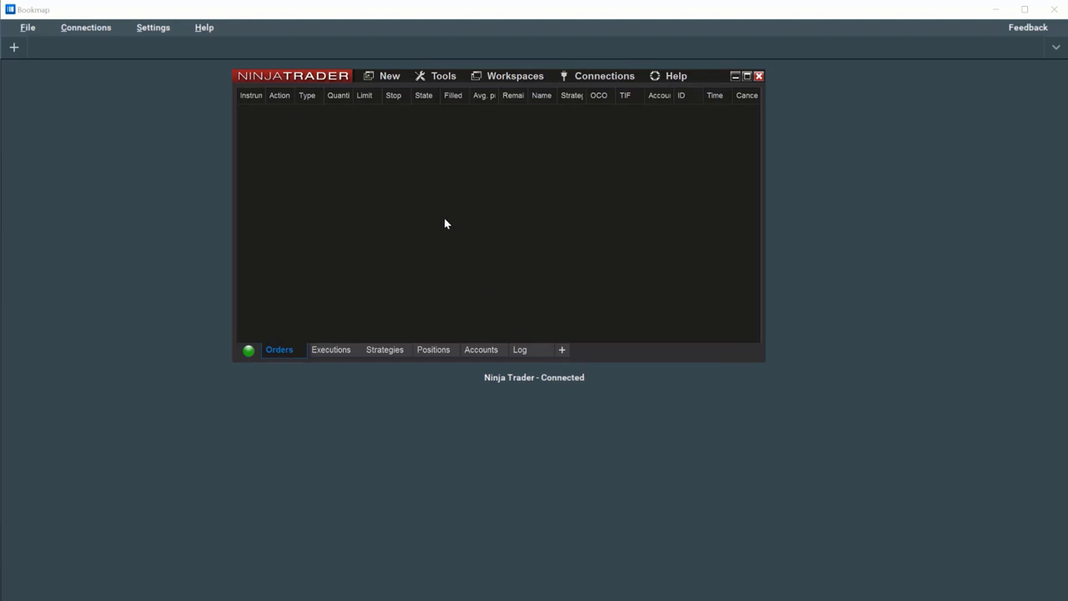
- Create a new NinjaTrader chart of ES 09-21 with the default 1-minute data series
{"action": "left_click", "coordinate": [389, 75]}
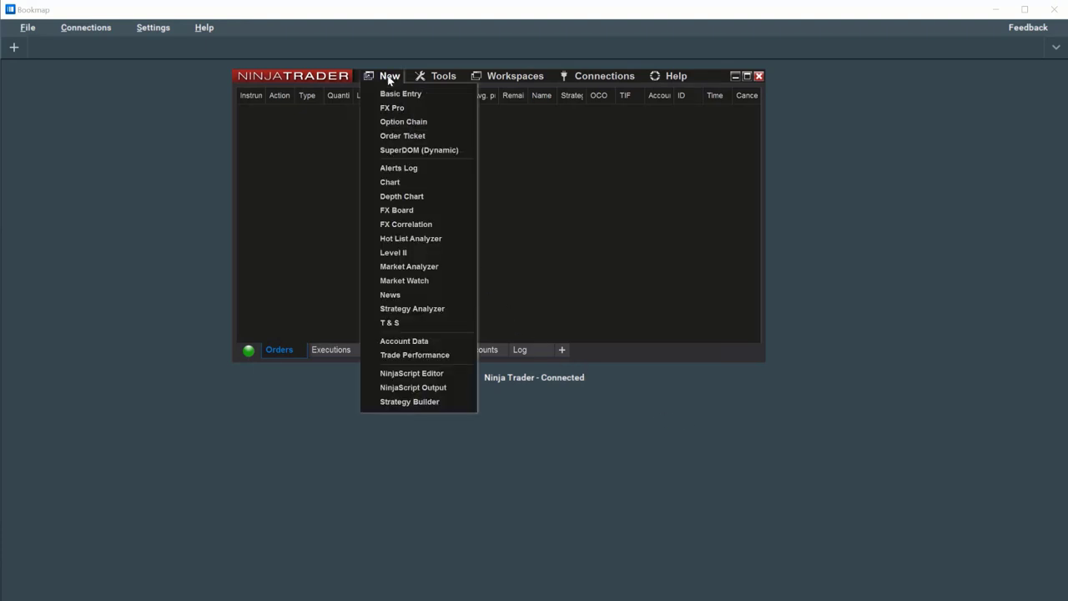
{"action": "mouse_move", "coordinate": [390, 182]}
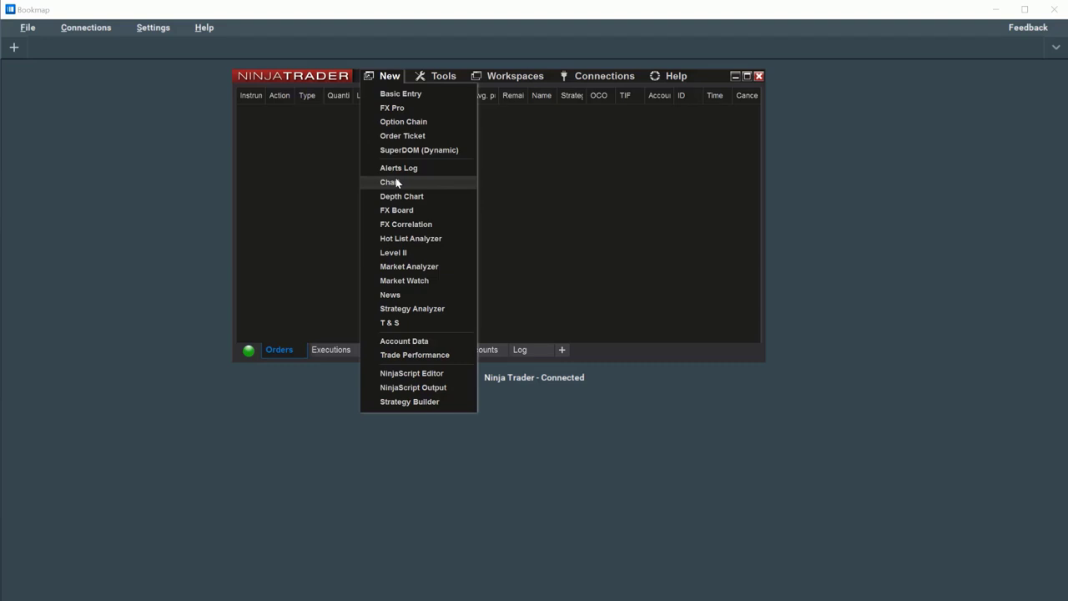
{"action": "left_click", "coordinate": [388, 182]}
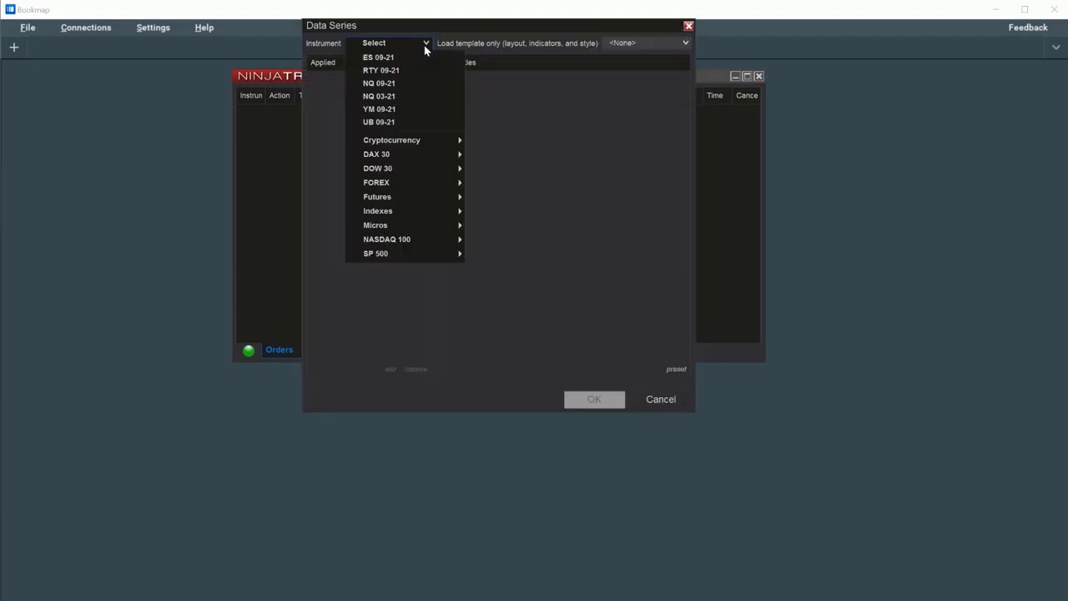
{"action": "left_click", "coordinate": [377, 57]}
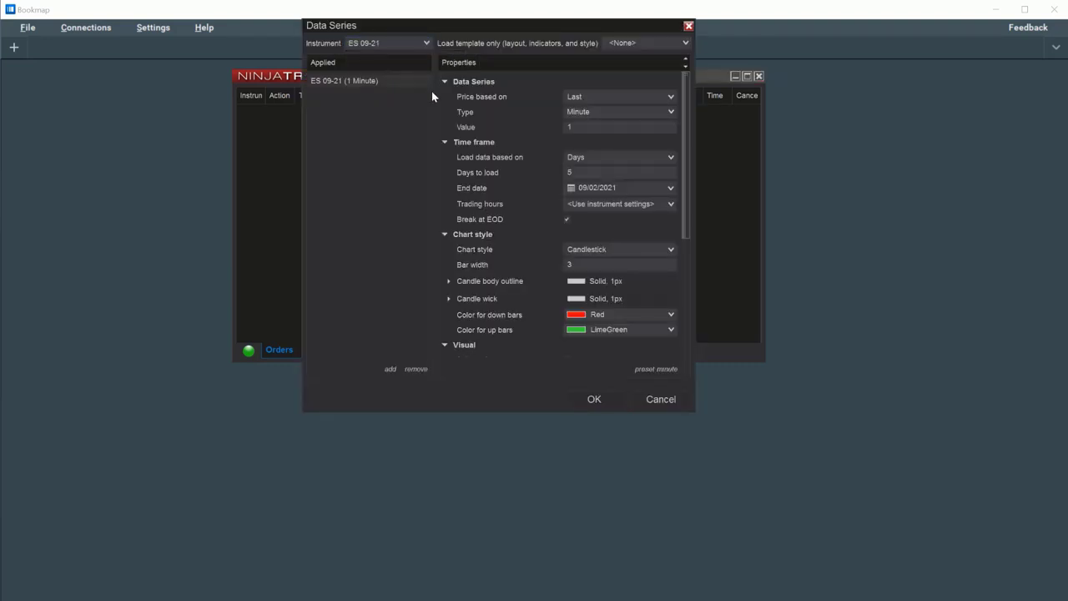
{"action": "mouse_move", "coordinate": [517, 125]}
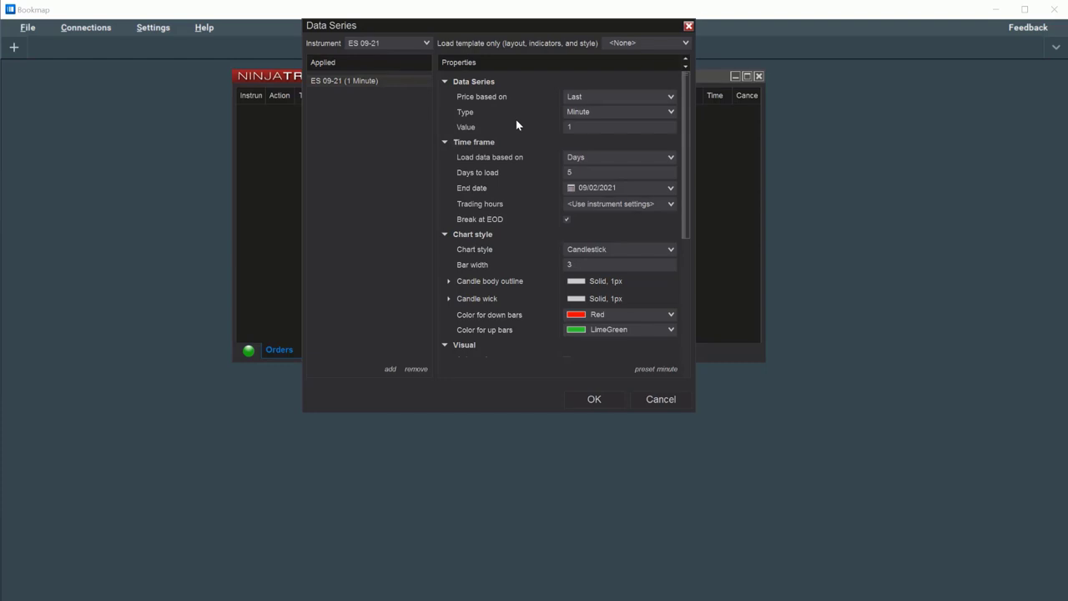
{"action": "mouse_move", "coordinate": [557, 133]}
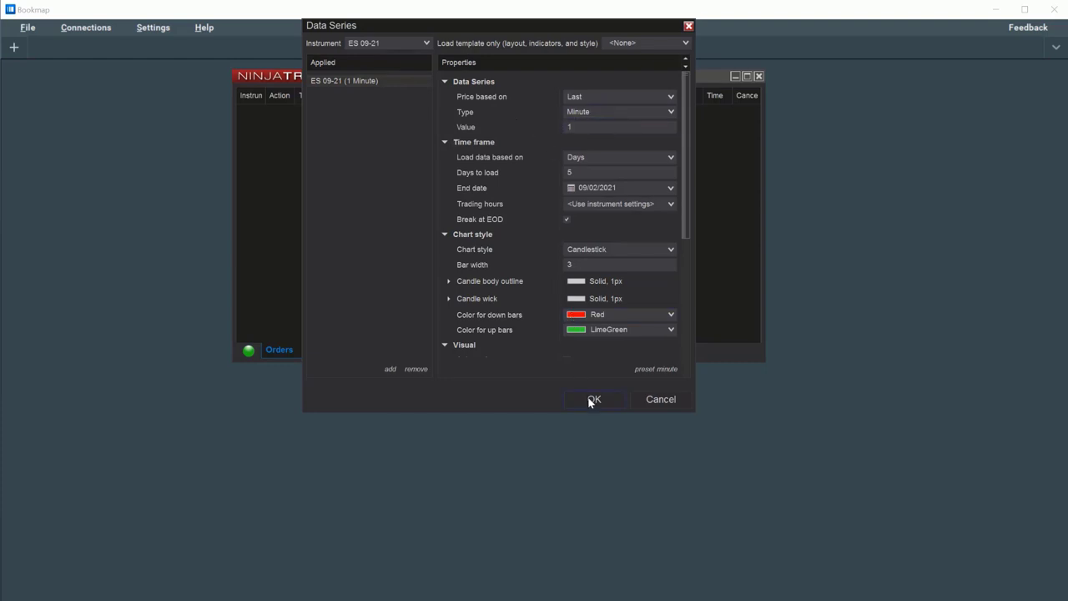
{"action": "left_click", "coordinate": [594, 399]}
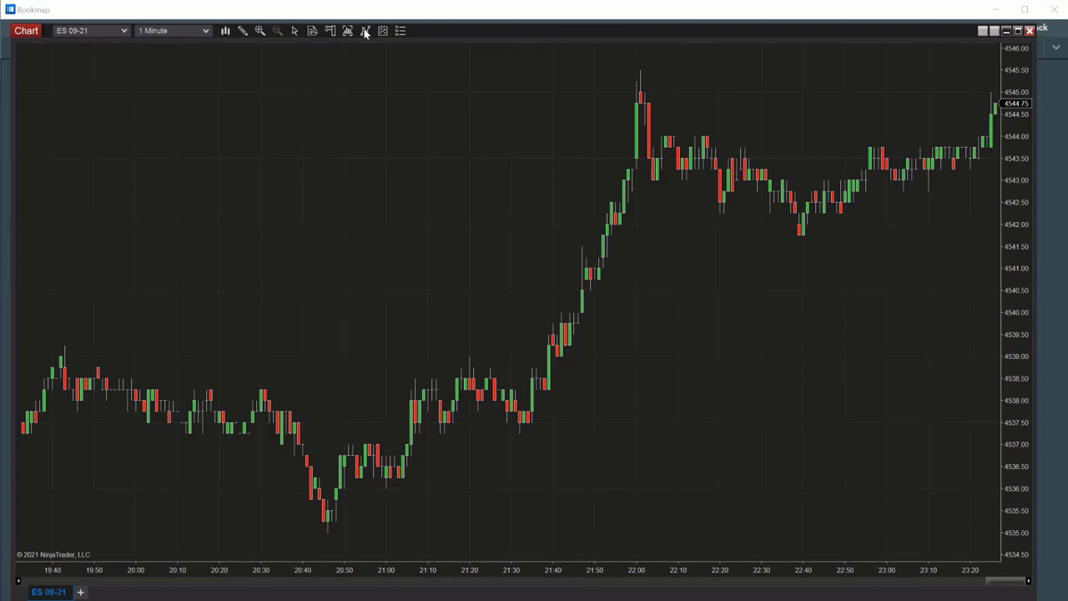
- Add the Bookmap indicator from the Available list and apply it to the ES 09-21 chart
{"action": "left_click", "coordinate": [364, 30]}
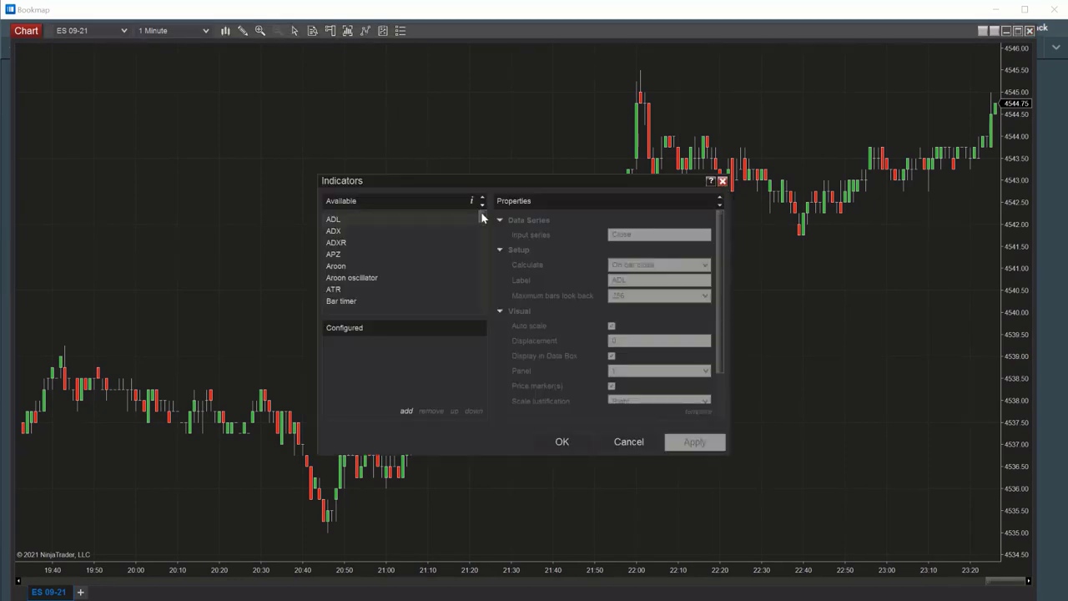
{"action": "scroll", "scroll_direction": "down", "scroll_amount": 3}
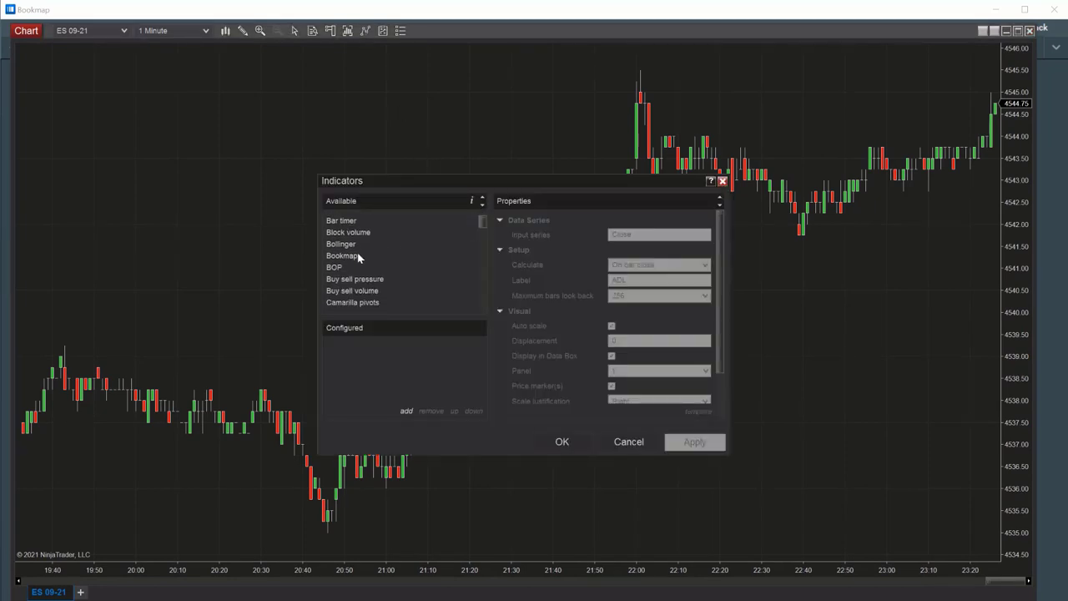
{"action": "left_click", "coordinate": [407, 410]}
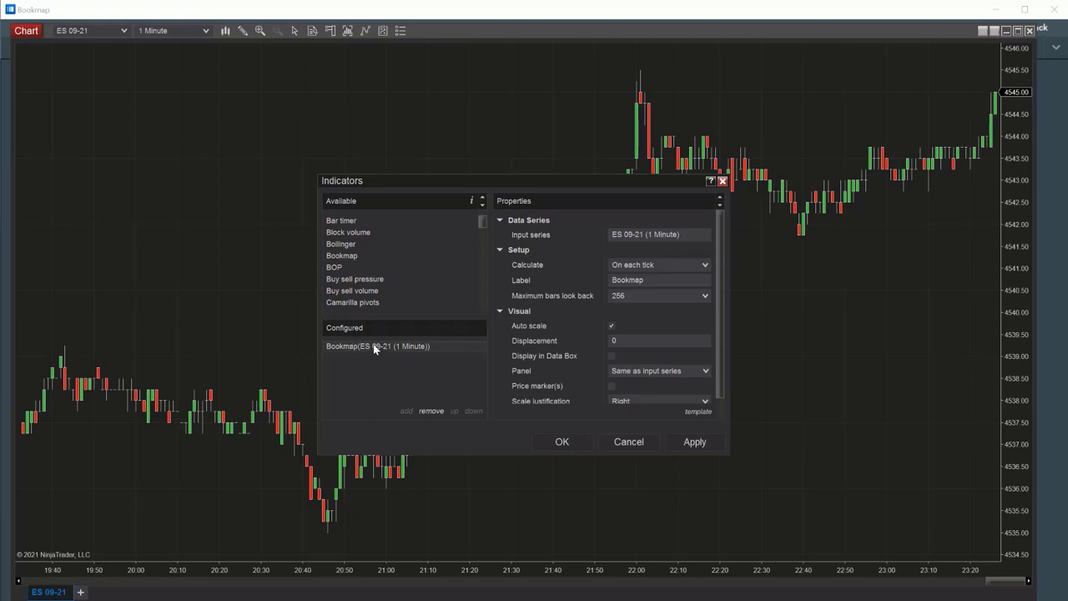
{"action": "mouse_move", "coordinate": [534, 427]}
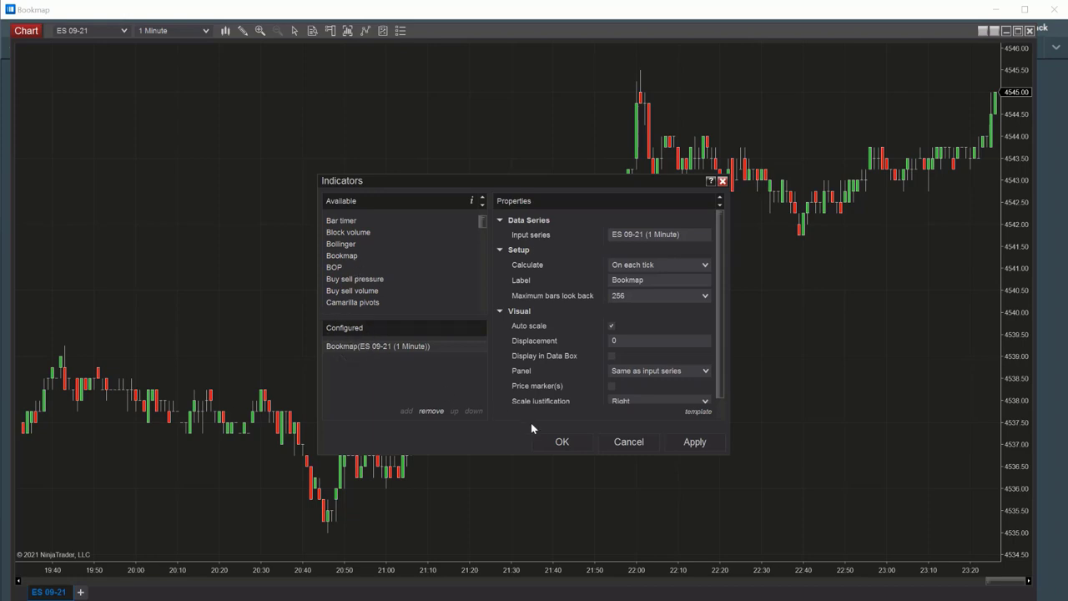
{"action": "left_click", "coordinate": [561, 441]}
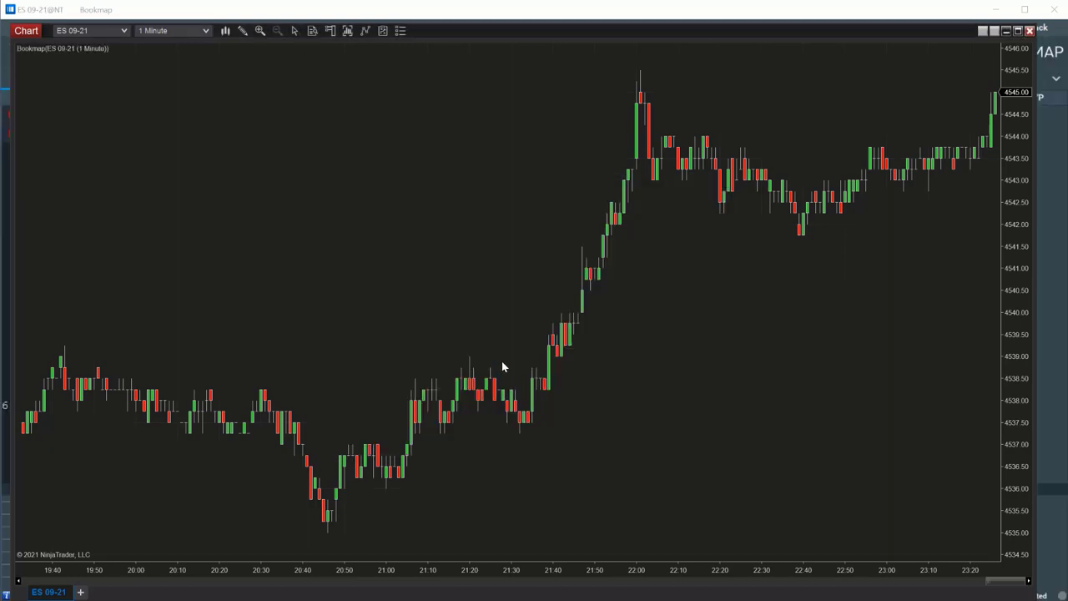
{"action": "mouse_move", "coordinate": [798, 114]}
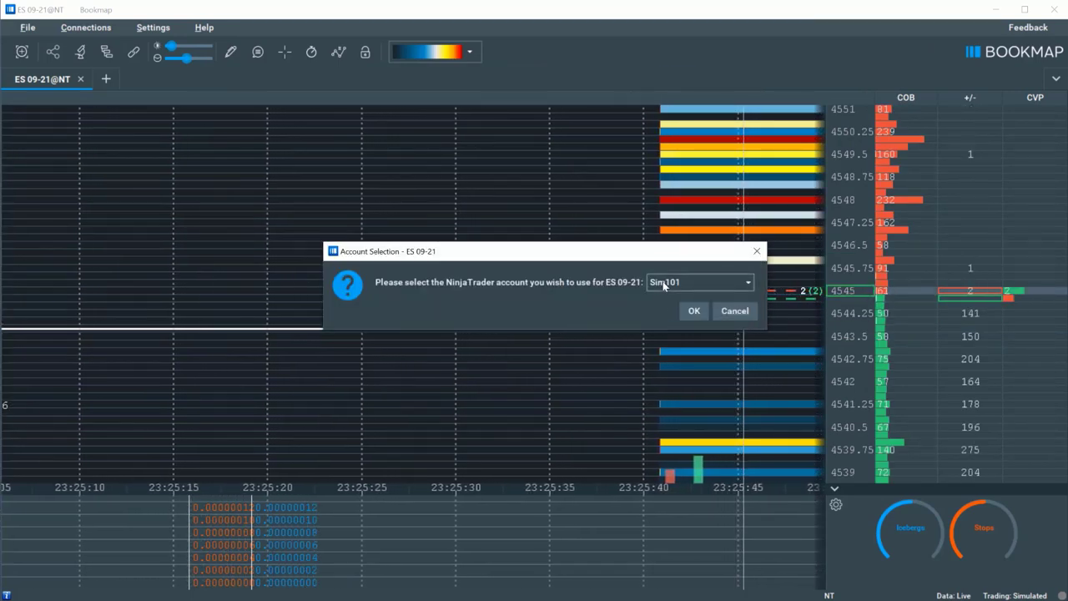
- Select Sim101 as the trading account for the live ES 09-21 heatmap in Bookmap
{"action": "left_click", "coordinate": [694, 310]}
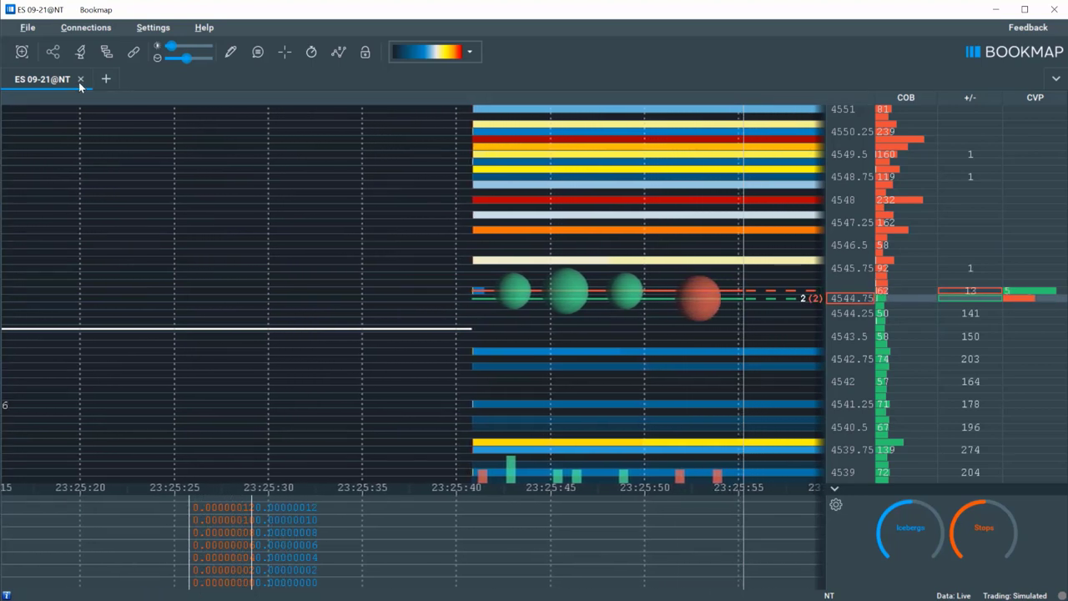
{"action": "left_click", "coordinate": [80, 79]}
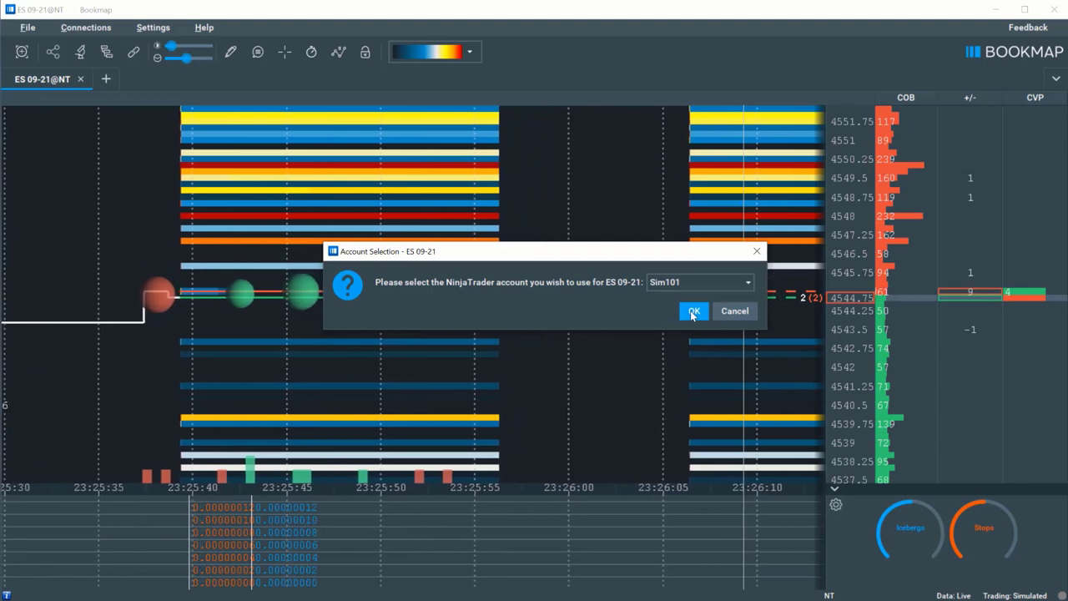
{"action": "left_click", "coordinate": [694, 310]}
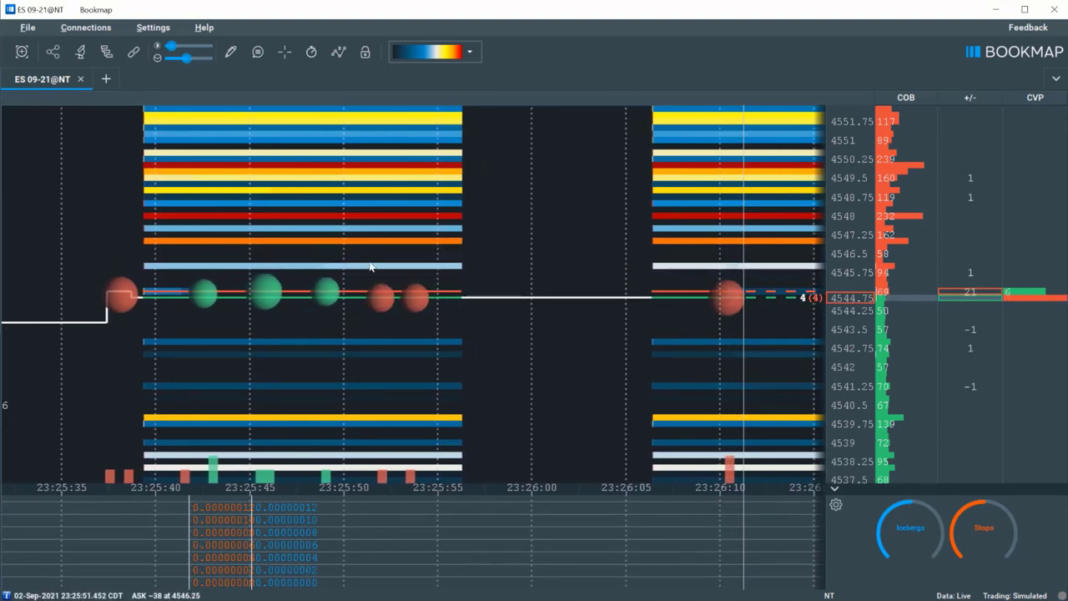